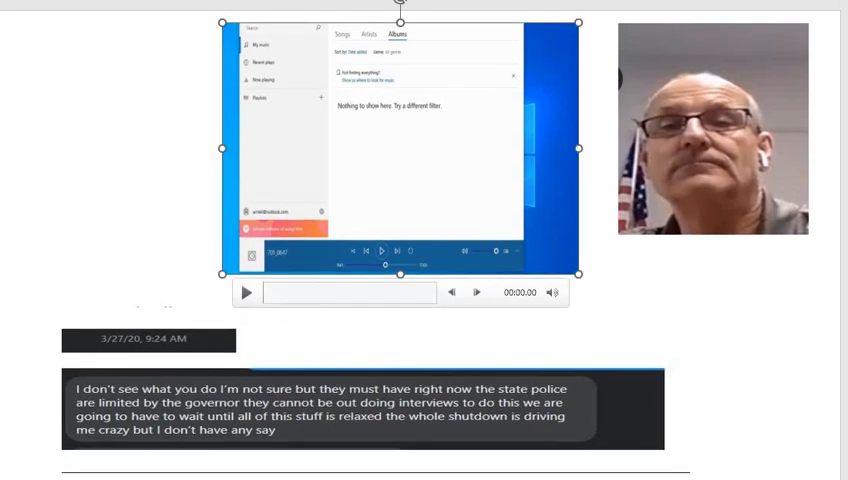
# Step: Play the embedded recording and seek ahead to about 2:04, pausing near 02:11
pyautogui.click(246, 292)
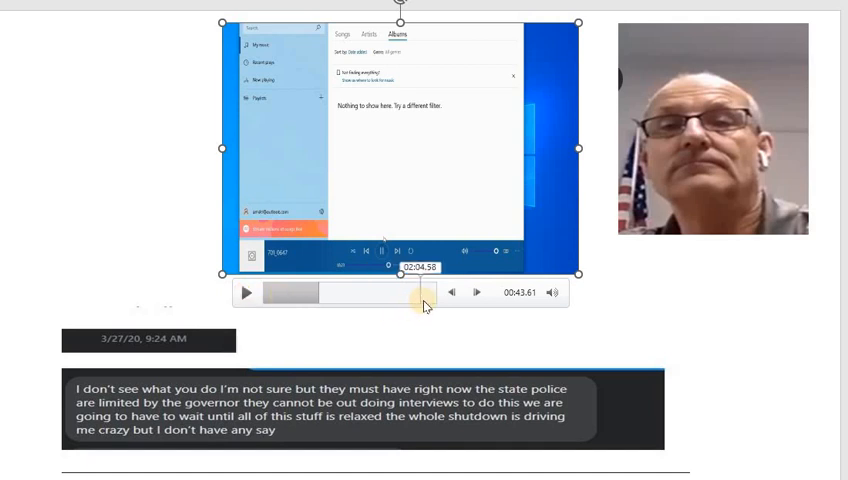
pyautogui.click(246, 292)
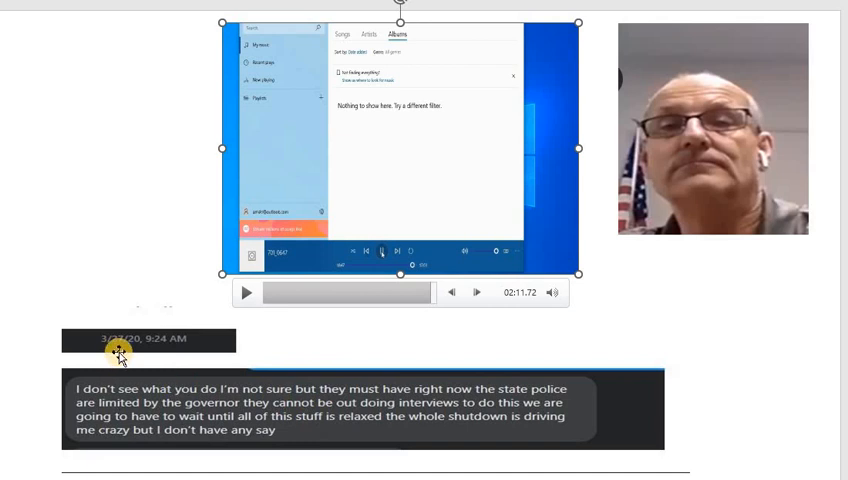
pyautogui.moveTo(310, 110)
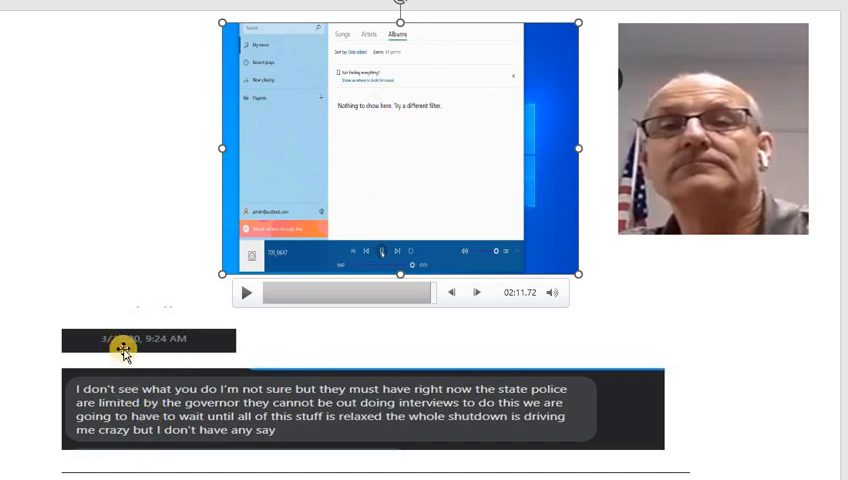
pyautogui.moveTo(338, 436)
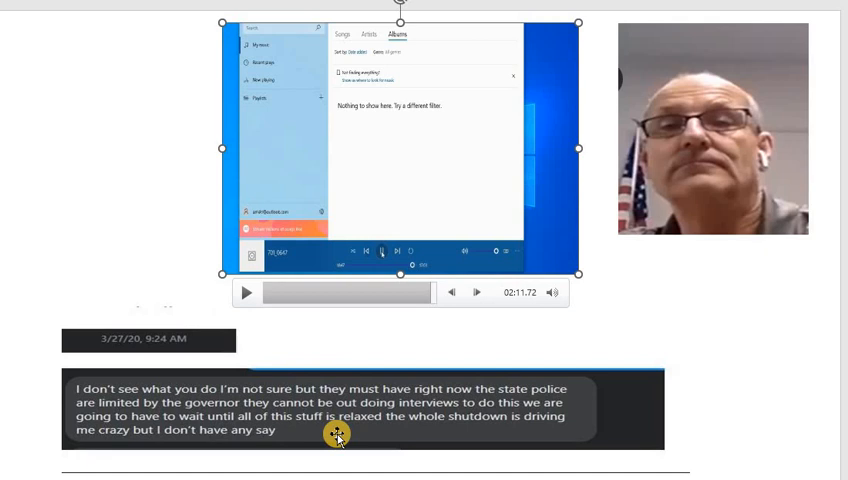
pyautogui.moveTo(440, 416)
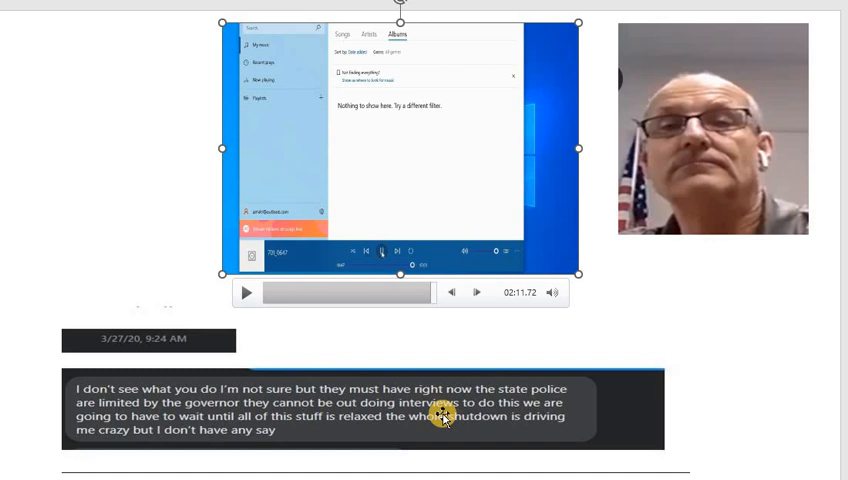
pyautogui.moveTo(480, 426)
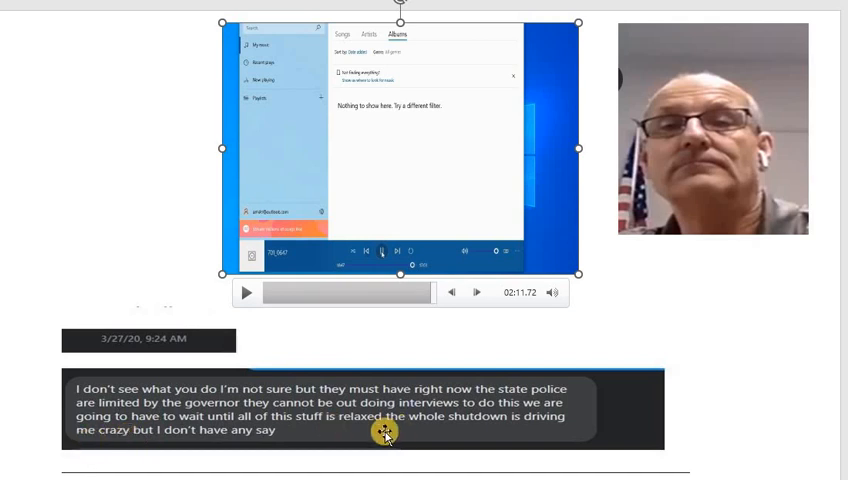
pyautogui.moveTo(372, 432)
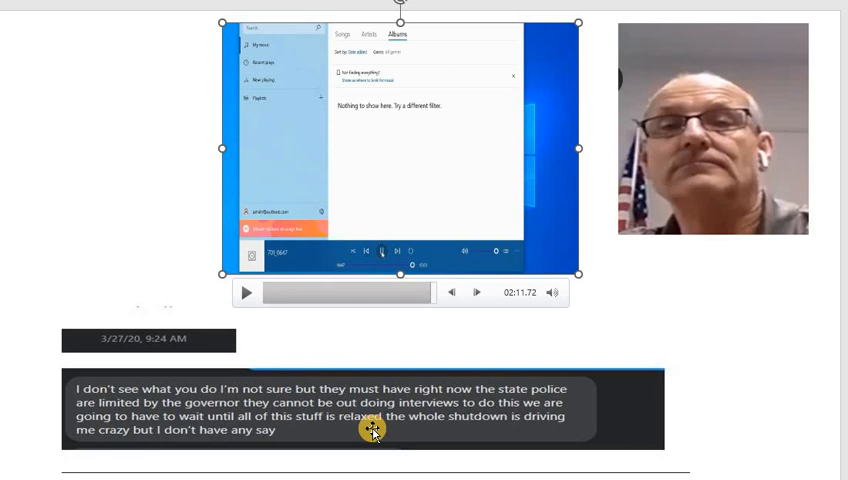
pyautogui.moveTo(392, 178)
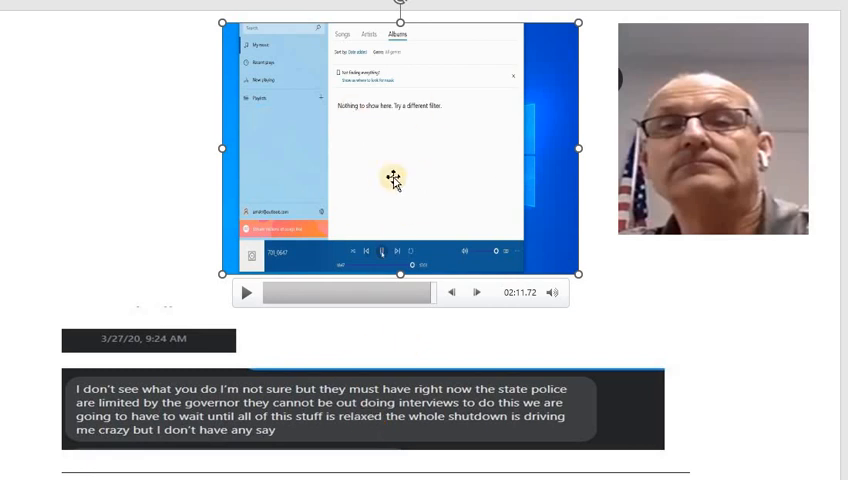
pyautogui.moveTo(368, 356)
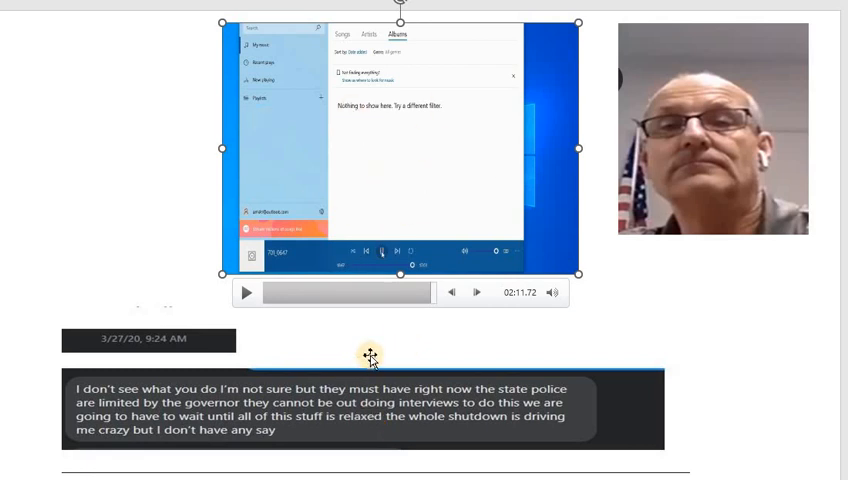
pyautogui.moveTo(352, 346)
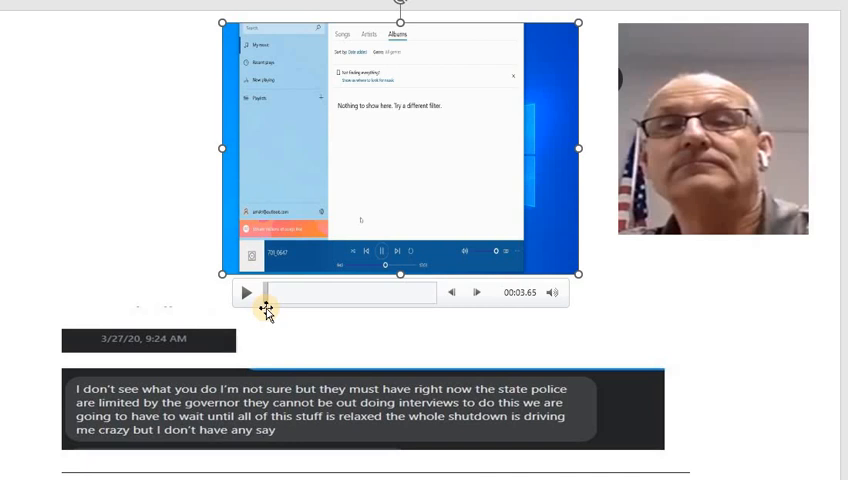
pyautogui.moveTo(246, 292)
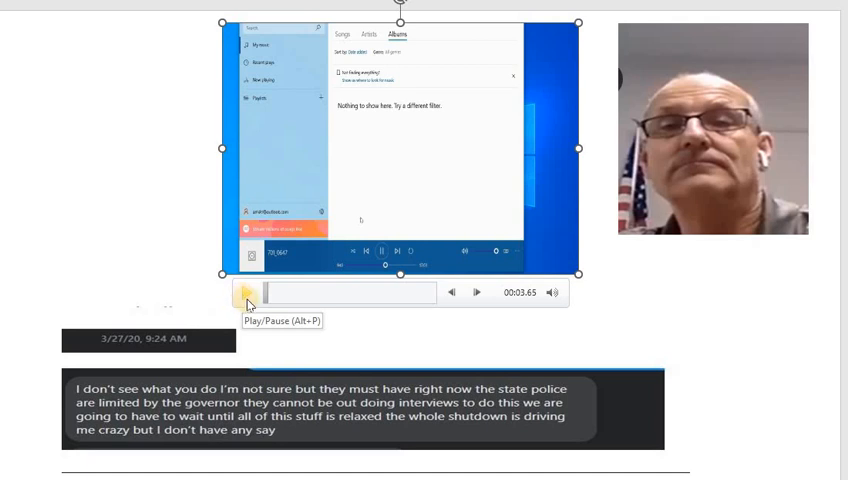
# Step: Resume playback of the embedded recording before moving to the chimney photo slide
pyautogui.click(246, 292)
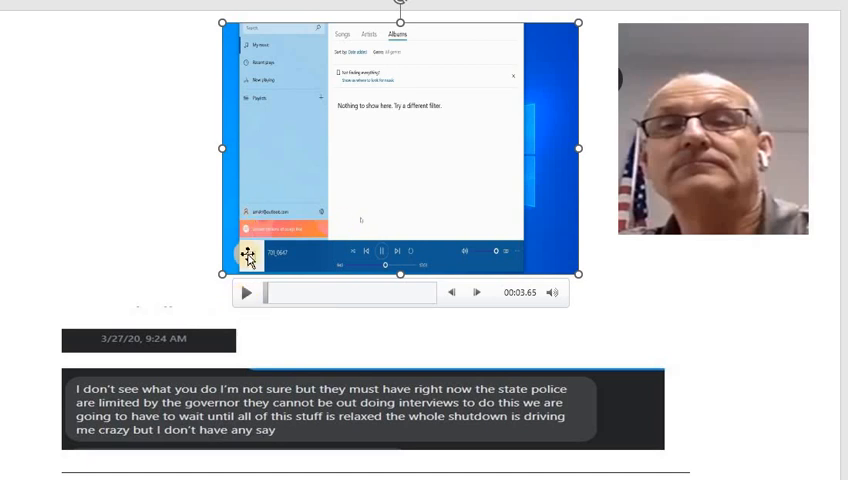
pyautogui.moveTo(246, 292)
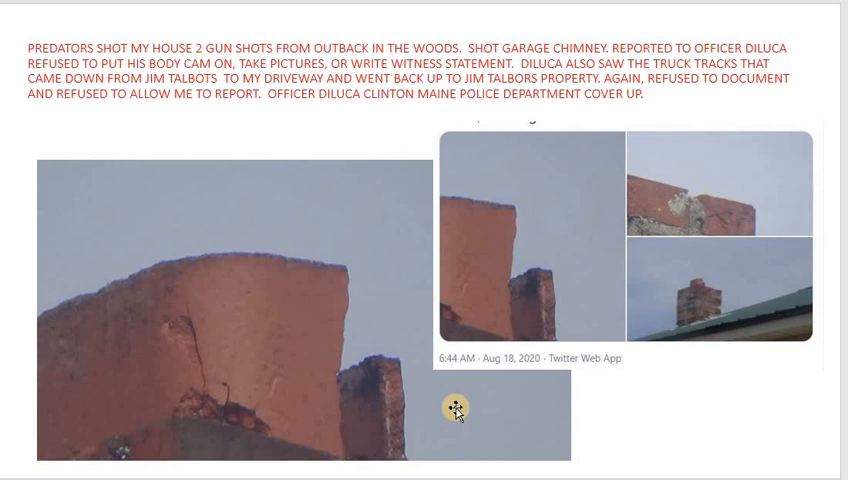
pyautogui.moveTo(204, 362)
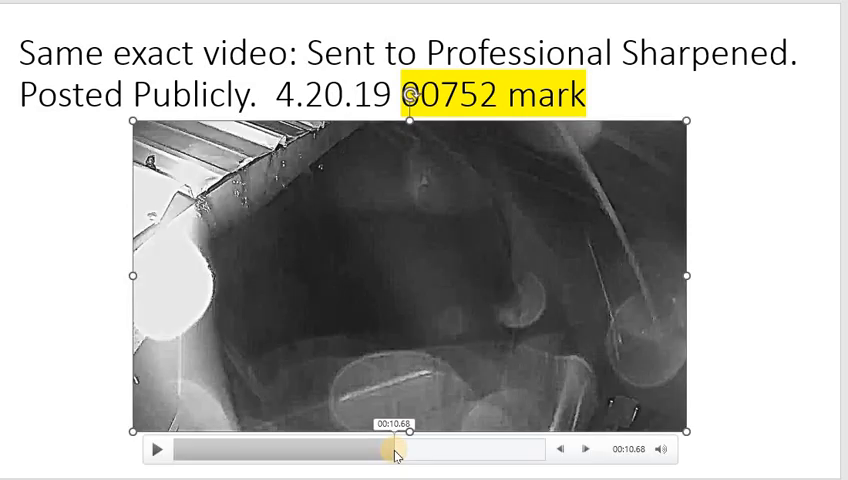
pyautogui.moveTo(452, 204)
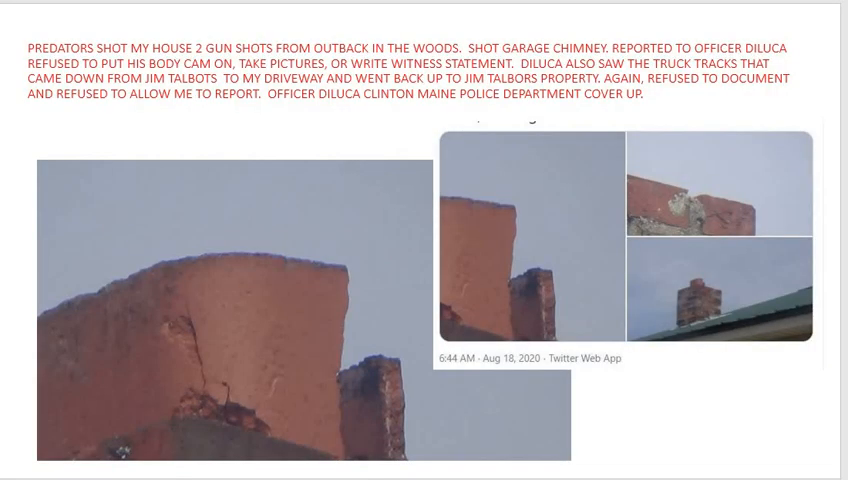
pyautogui.moveTo(382, 348)
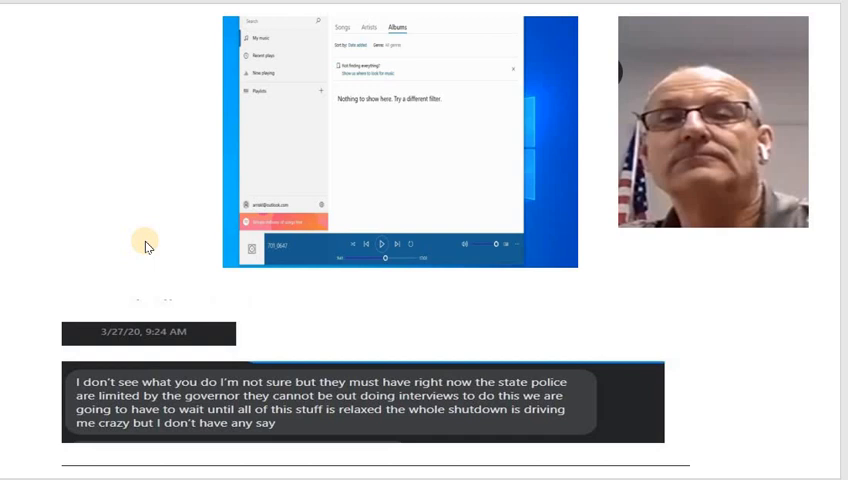
pyautogui.moveTo(142, 236)
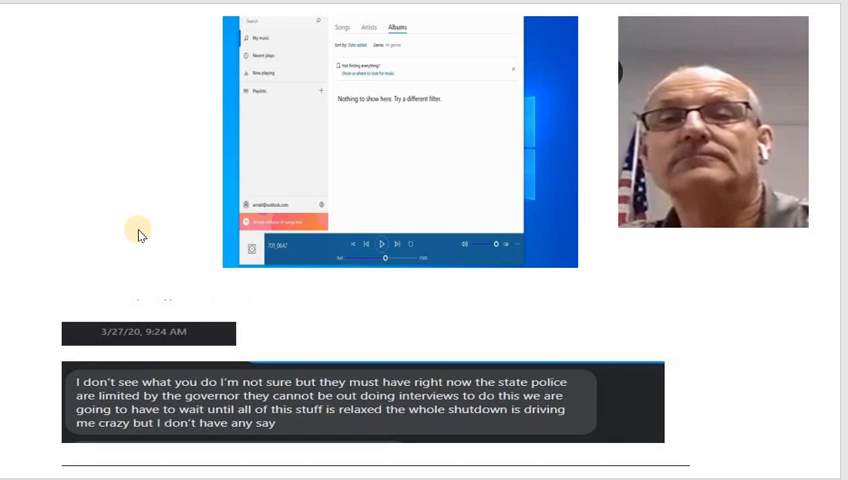
pyautogui.moveTo(98, 228)
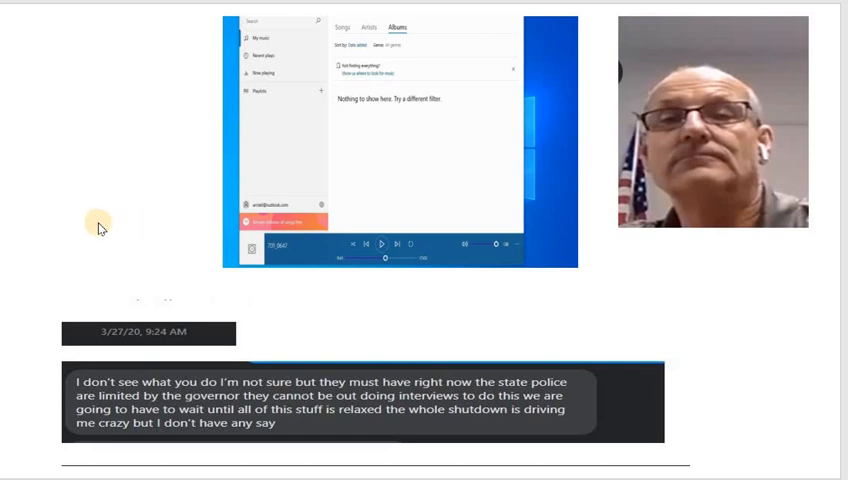
pyautogui.moveTo(148, 216)
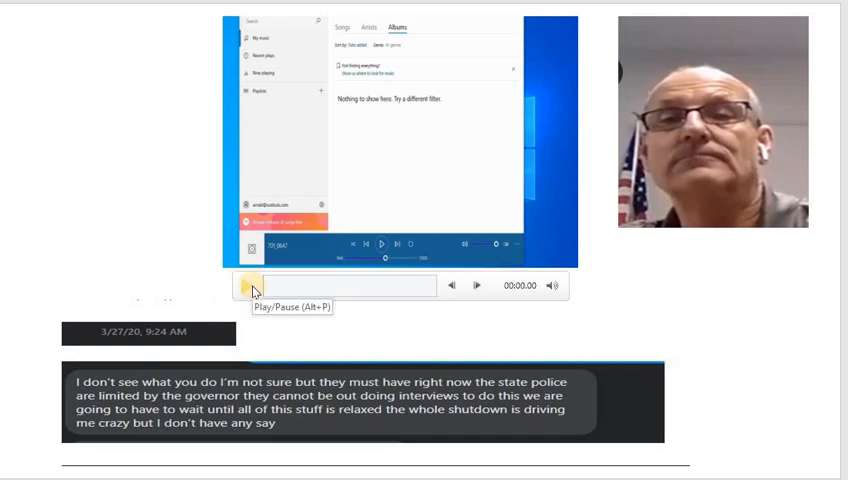
# Step: Play the 3/27/20 recording and drag the timeline forward to about 45 seconds
pyautogui.click(242, 284)
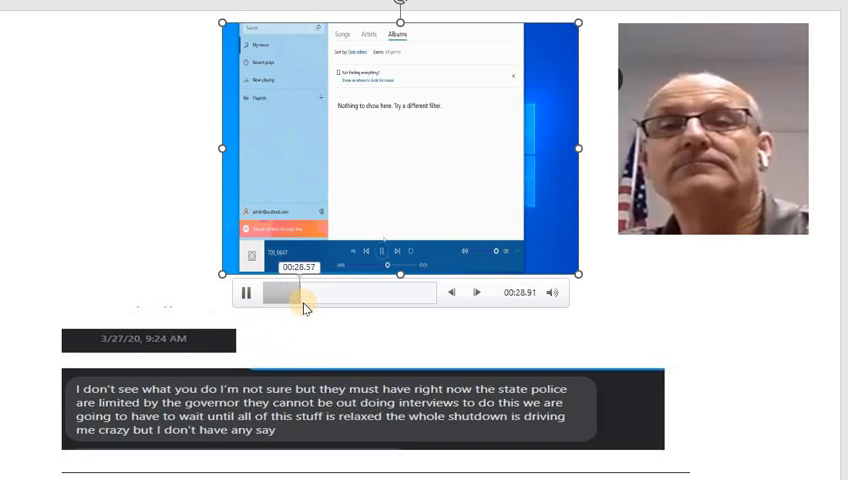
pyautogui.moveTo(278, 292); pyautogui.dragTo(308, 292)
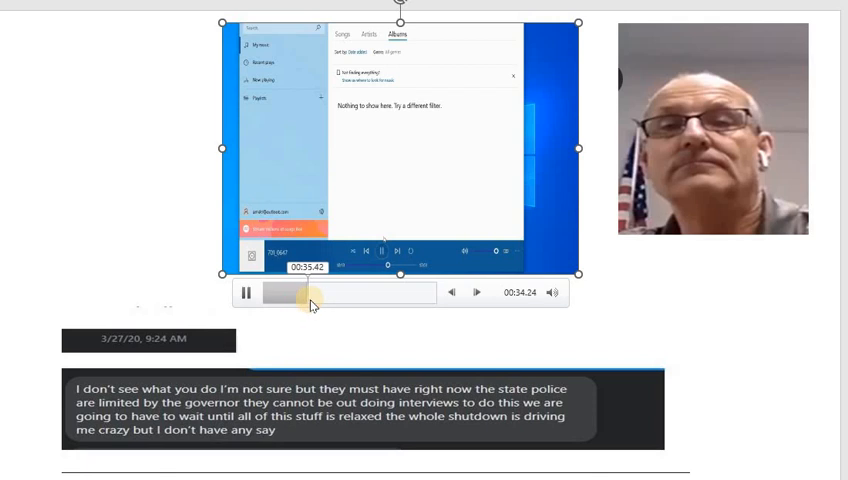
pyautogui.moveTo(290, 292); pyautogui.dragTo(316, 292)
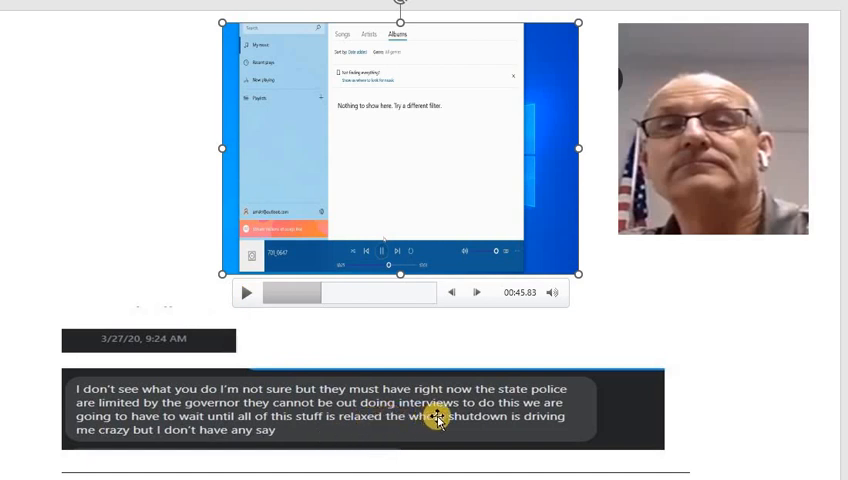
pyautogui.moveTo(76, 242)
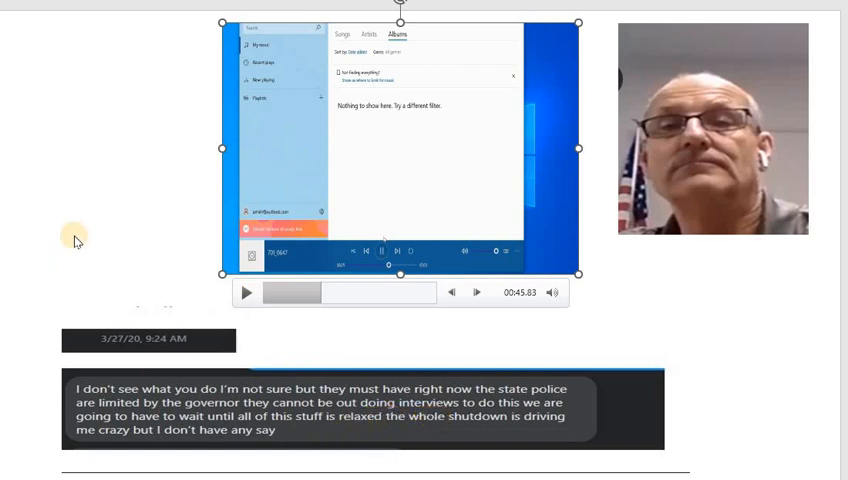
pyautogui.moveTo(90, 240)
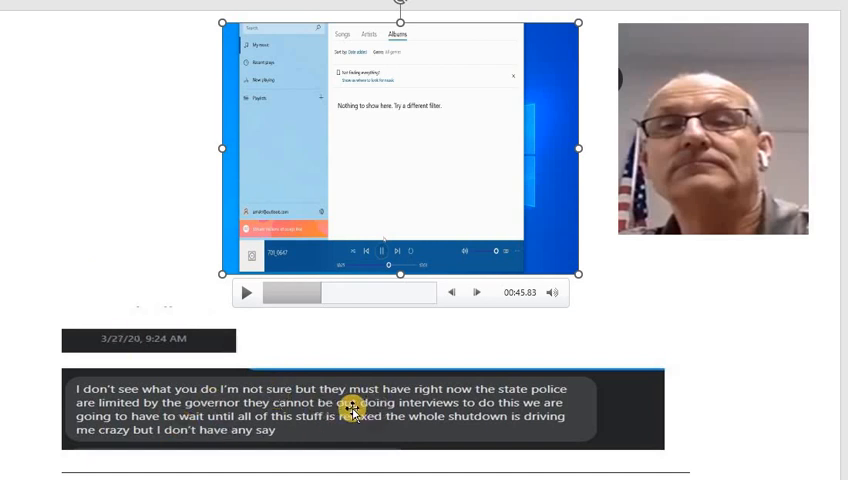
pyautogui.moveTo(164, 240)
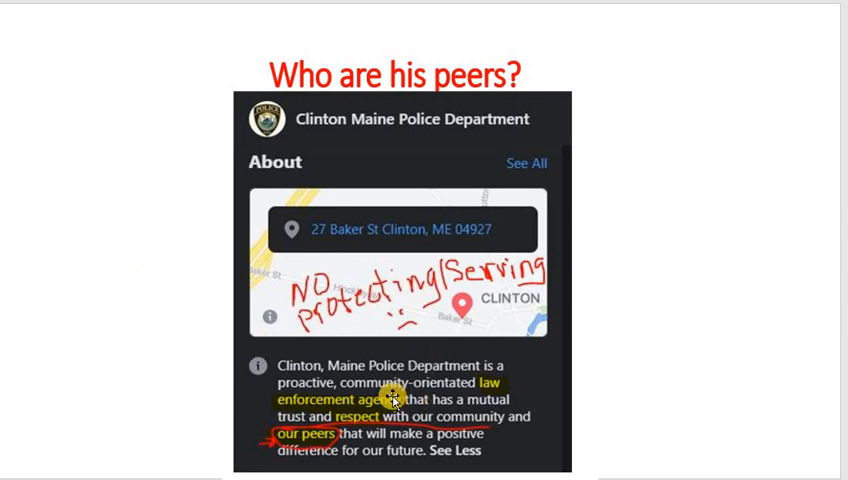
pyautogui.moveTo(408, 412)
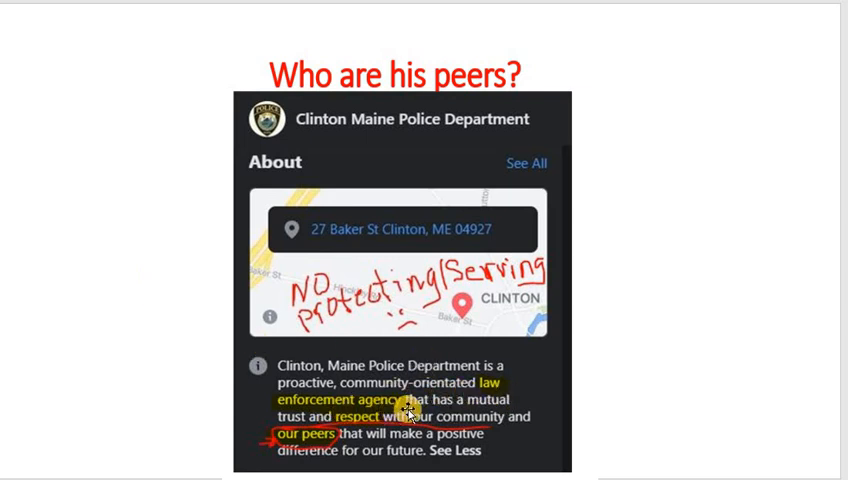
pyautogui.moveTo(308, 432)
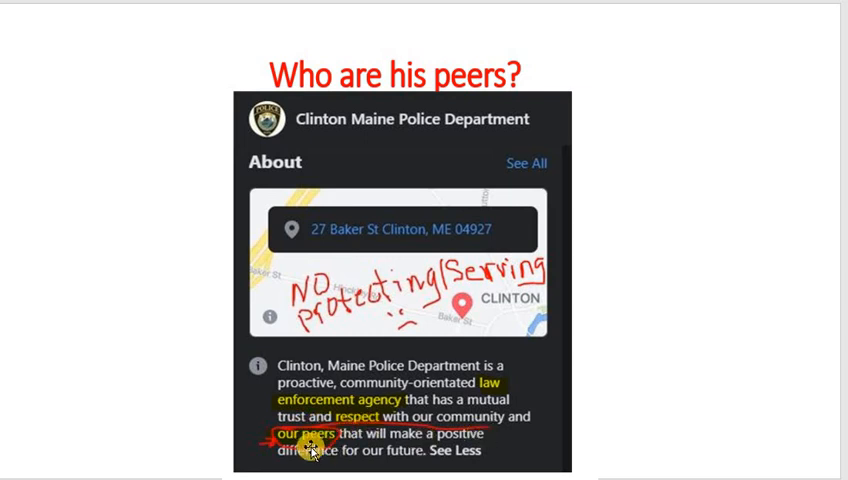
pyautogui.moveTo(388, 316)
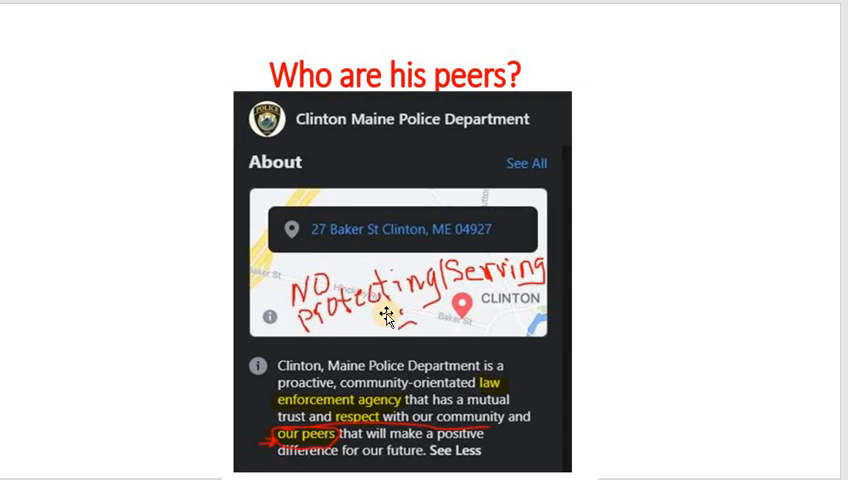
pyautogui.moveTo(448, 286)
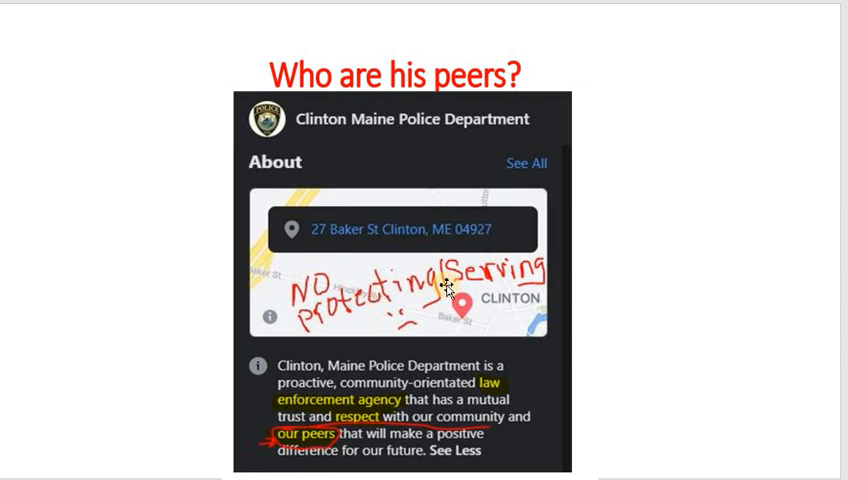
pyautogui.moveTo(312, 300)
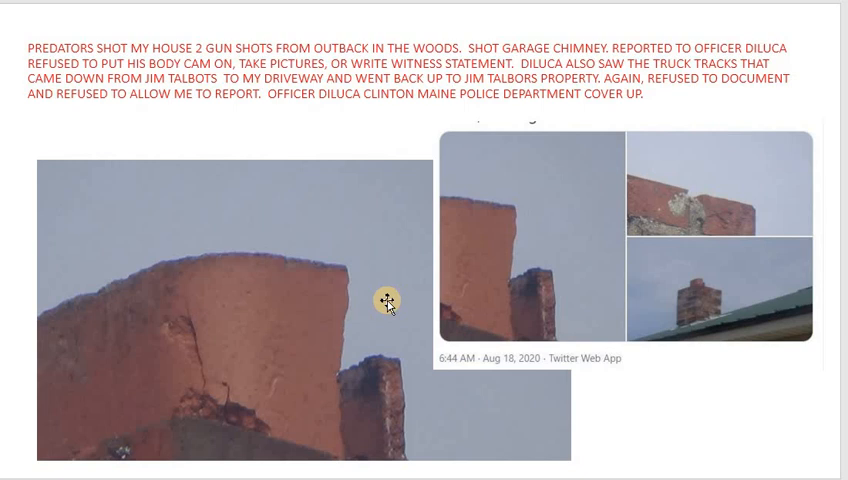
pyautogui.moveTo(310, 296)
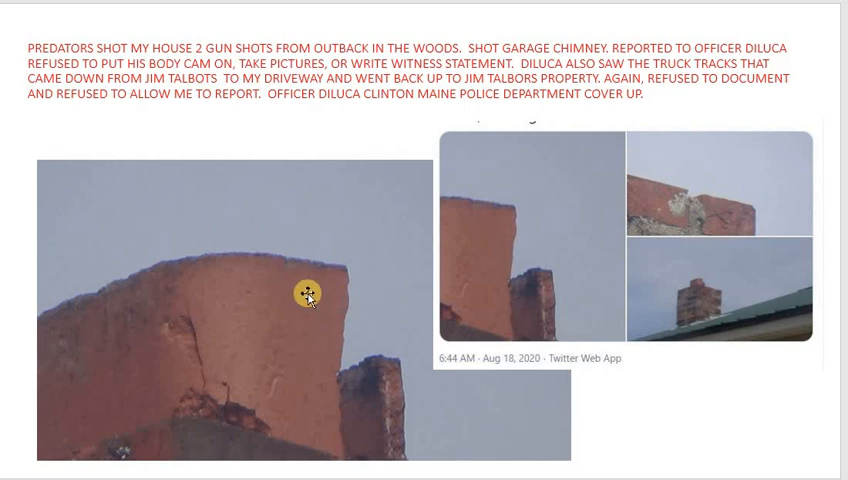
pyautogui.moveTo(310, 296)
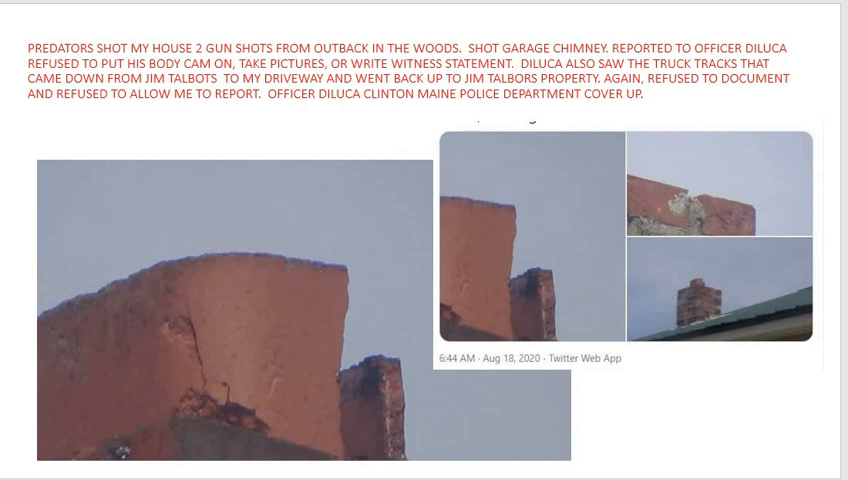